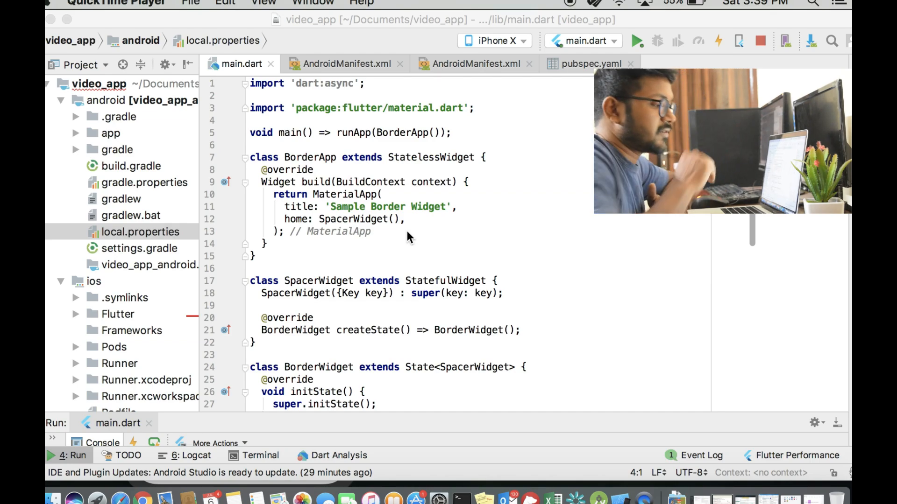
- Add a Container holding Center(child: Text("Sample 1")) to the Column's children
scroll("down", 3)
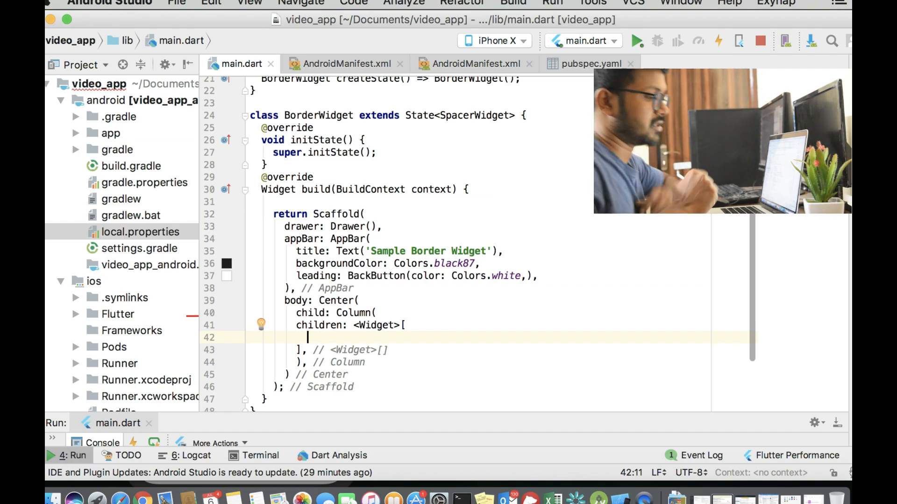
type("Container(")
type("child:")
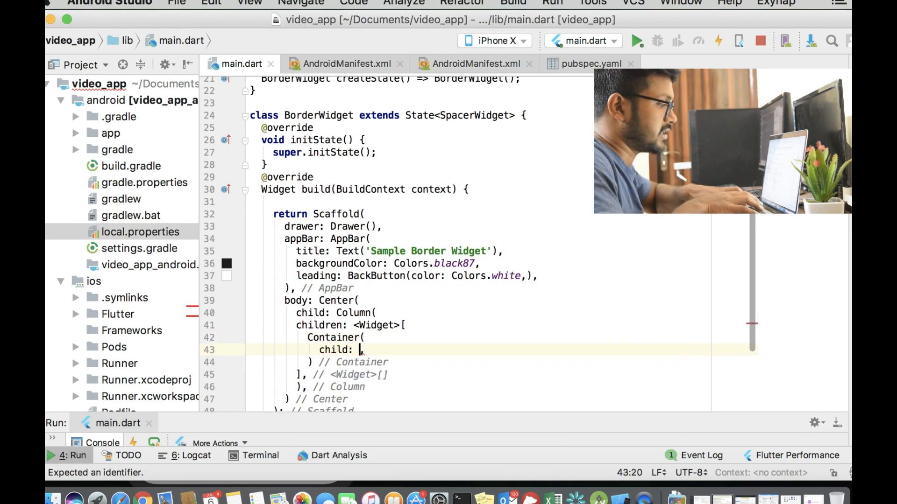
type("Center(child: Text(\"Sam\"),),")
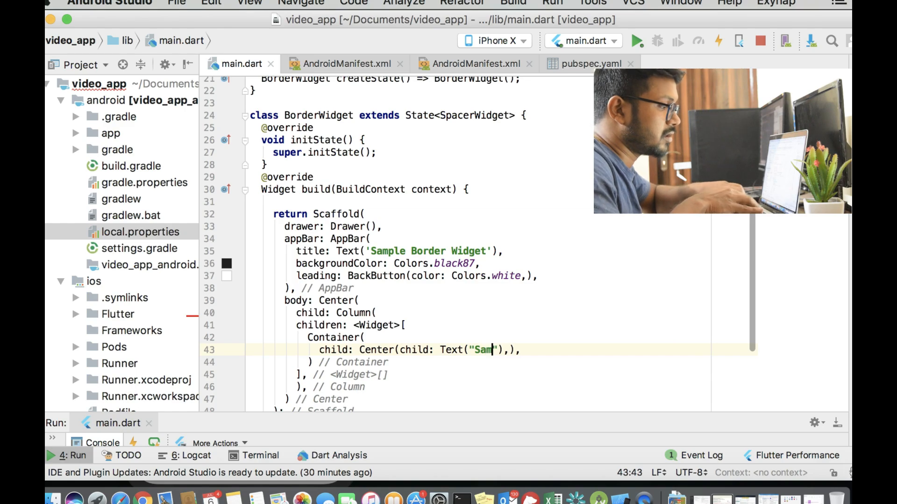
type("ple 1")
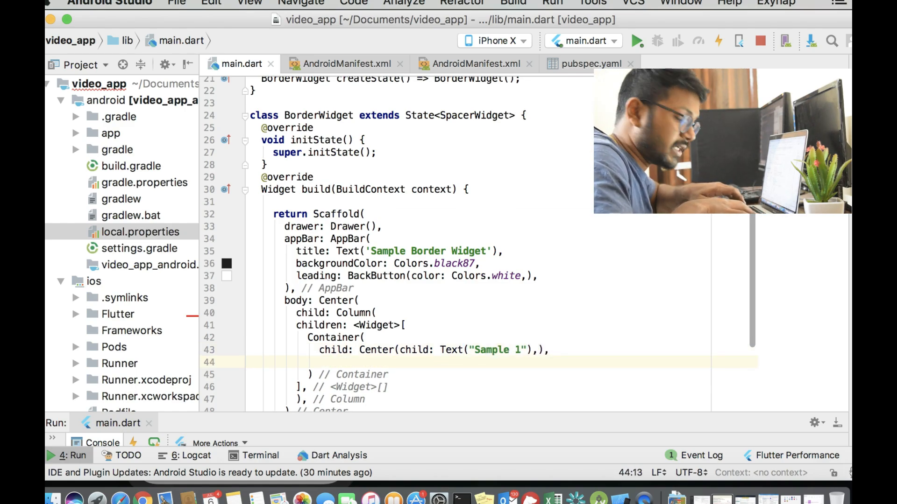
- Decorate the Container with BoxDecoration(border: Border(bottom: BorderSide(color: Colors.red, width: 1.0)))
type("decoration: B,")
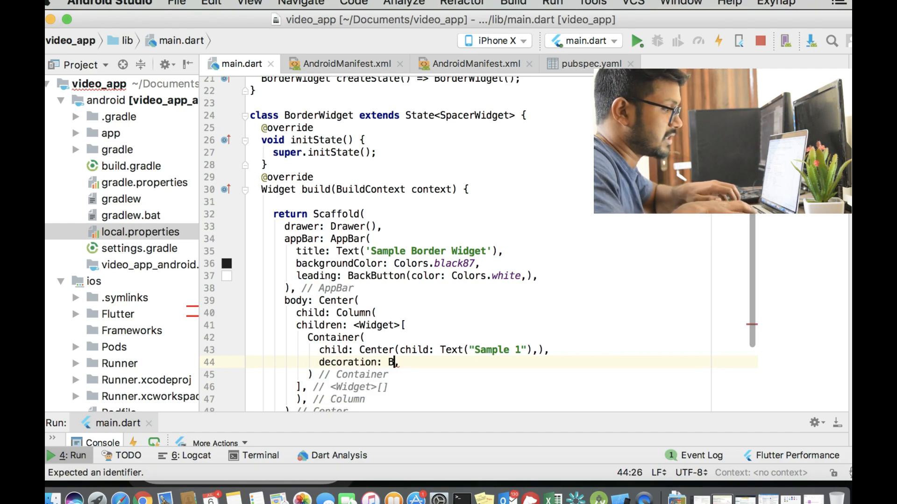
type("oxDecoration(")
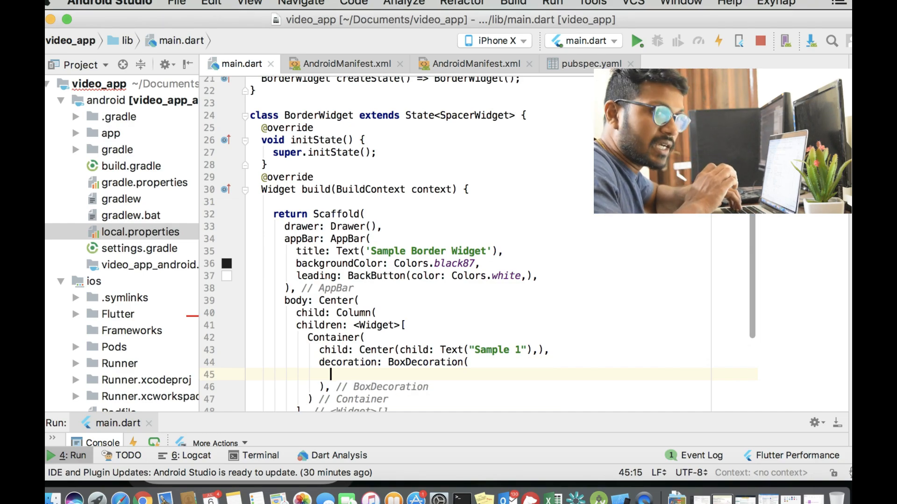
type("border:")
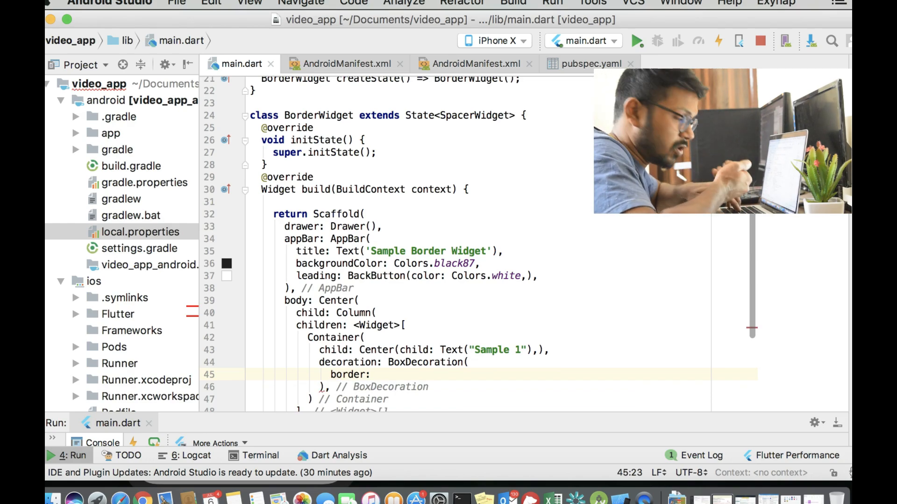
type("Bor")
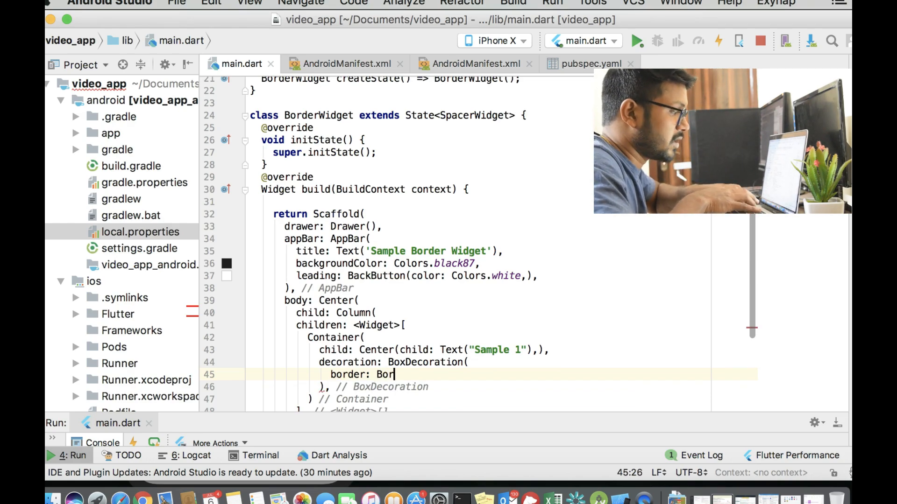
type("der(")
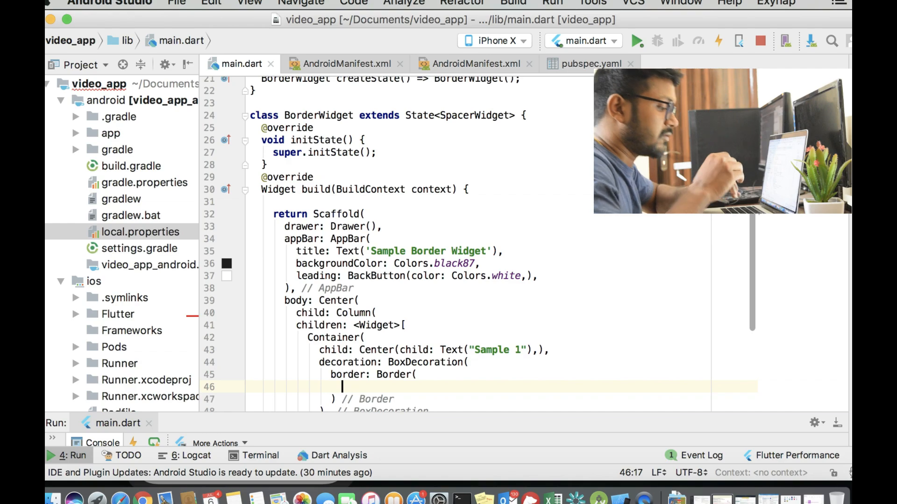
type("bottom:")
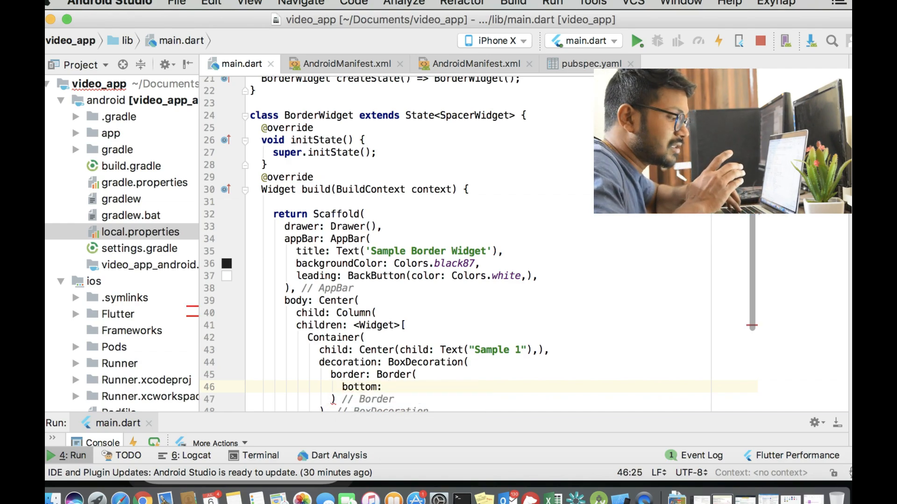
type("BorderSide(color: Colors.red, width: 1.0),")
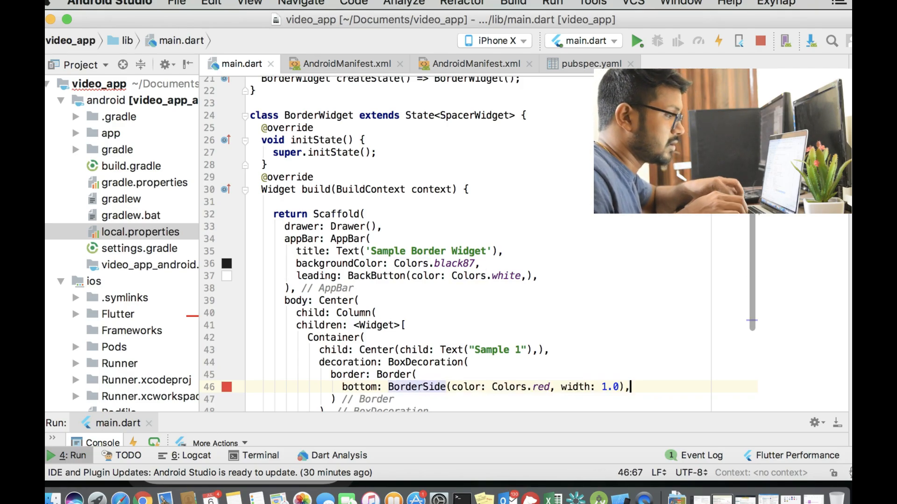
- Add top, right and left BorderSide(color: Colors.red, width: 1.0) entries to the Border
type("top:")
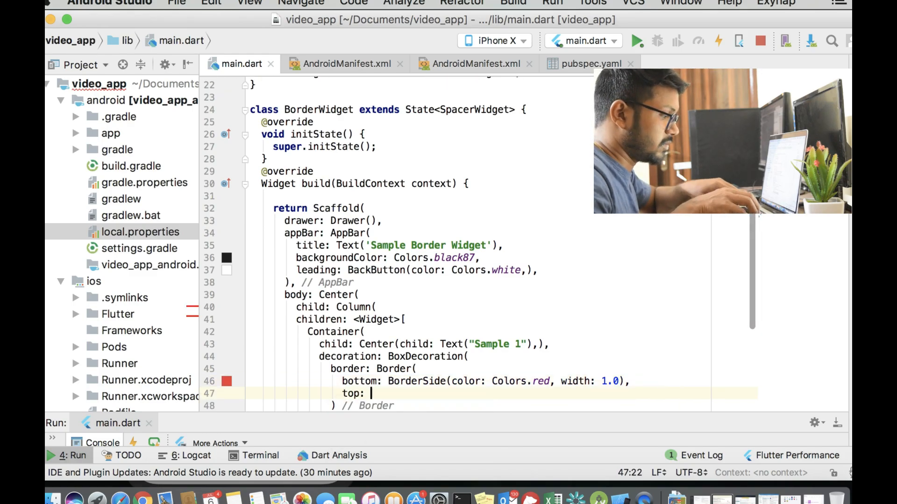
type("BorderSide(color: Colors.red, width: 1.0),")
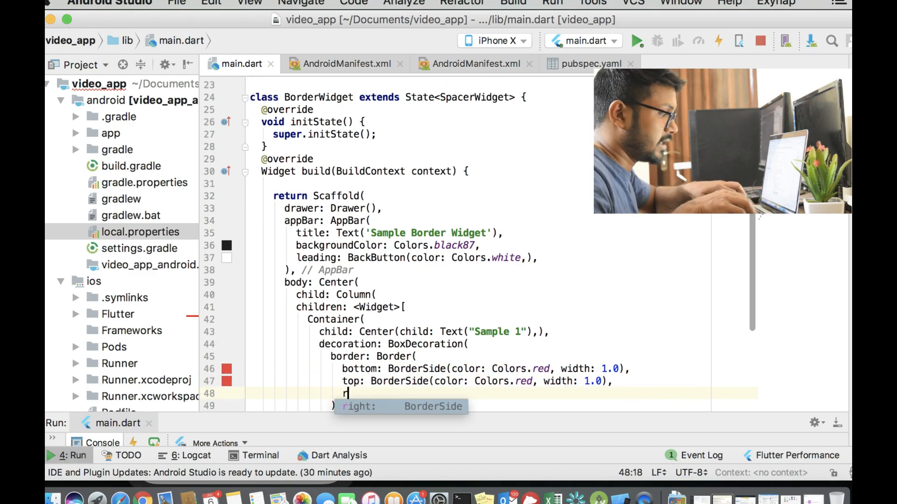
type("right: BorderSide(color: Colors.red, width: 1.0),")
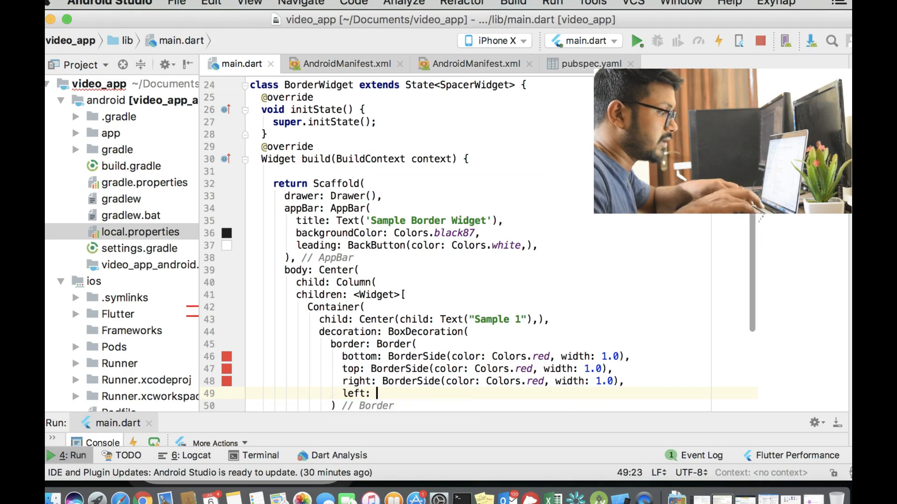
type("BorderSide(color: Colors.red, width: 1.0),")
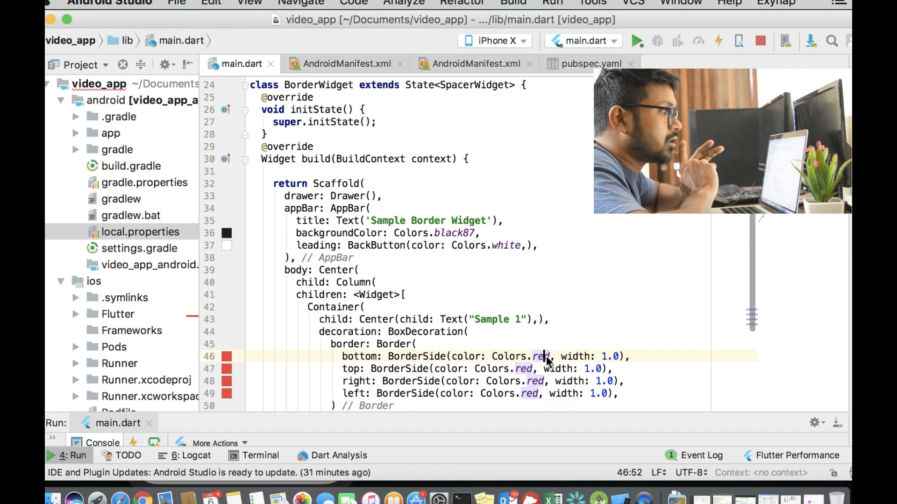
mouse_move(442, 364)
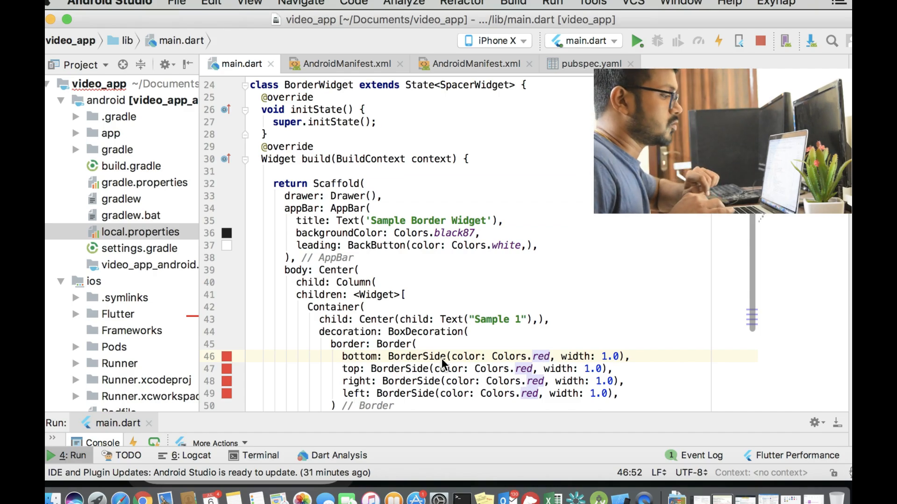
- Replace Text("Sample 1") with Image.network loading the copied bird photo URL
double_click(483, 320)
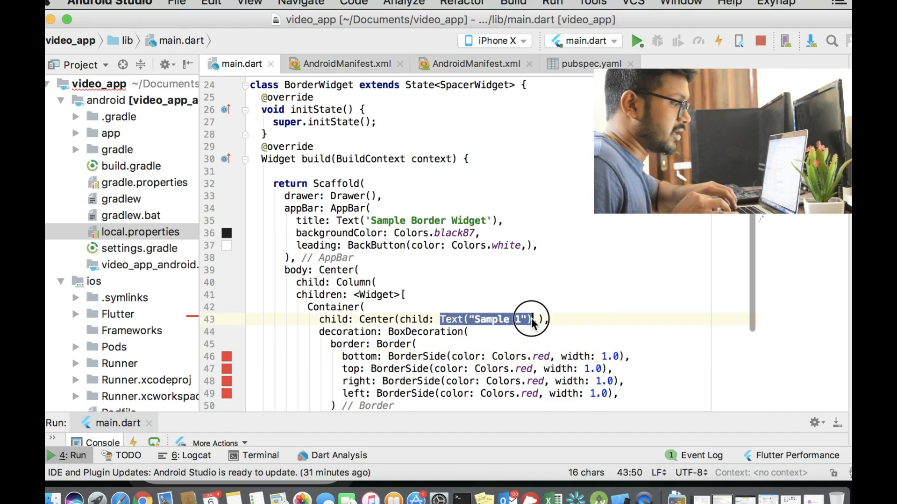
type("Image.n")
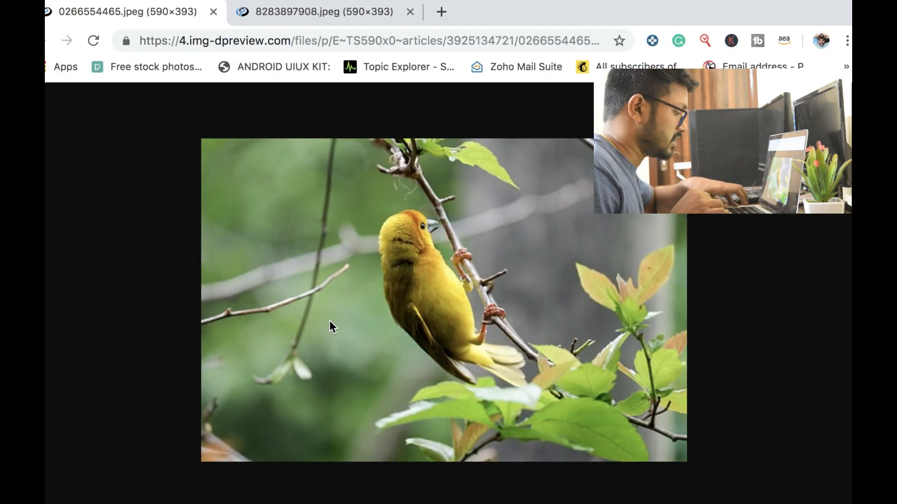
right_click(334, 327)
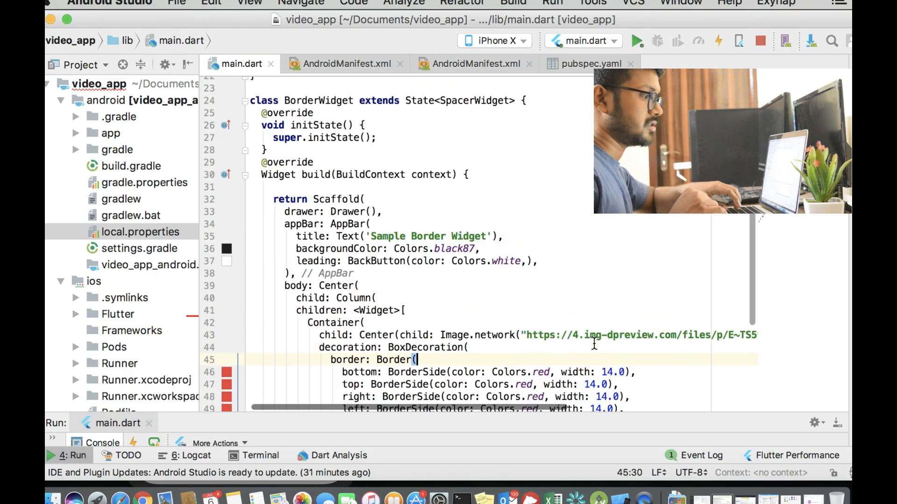
- Scroll to the duplicated Container with the yellow 14.0 Border.all and the stripped first border
scroll("down", 3)
type(".")
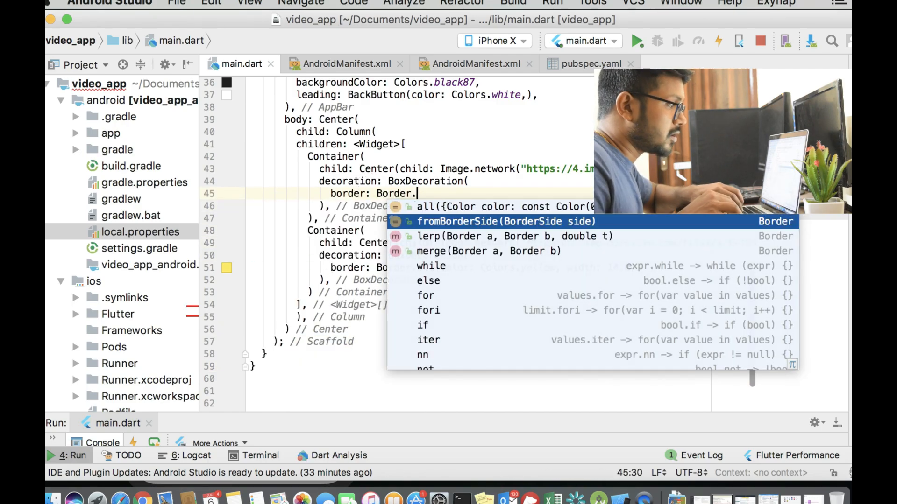
- Set the first border to Border.fromBorderSide(BorderSide(color: ...)) and hot-reload the app
left_click(505, 221)
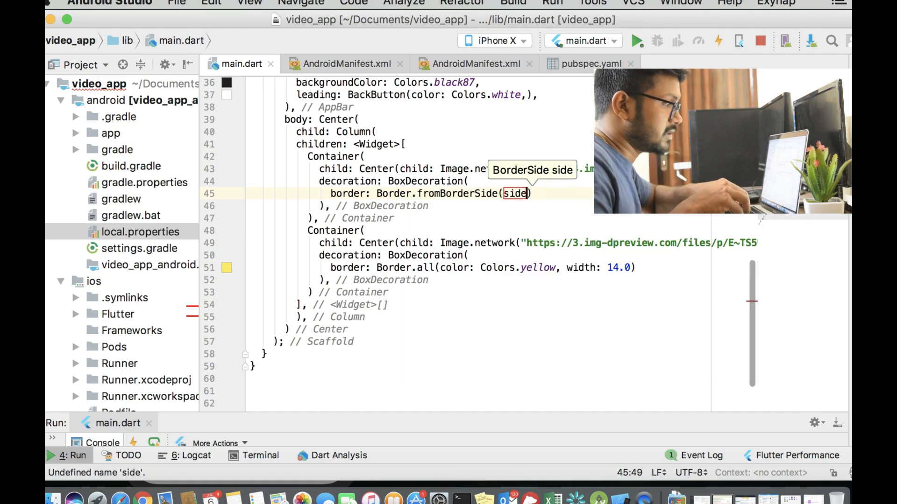
type("BorderS")
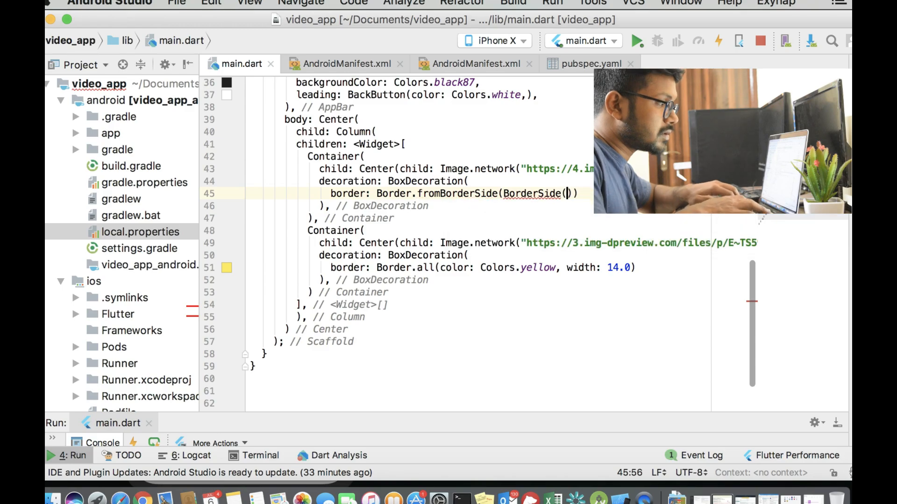
type("color")
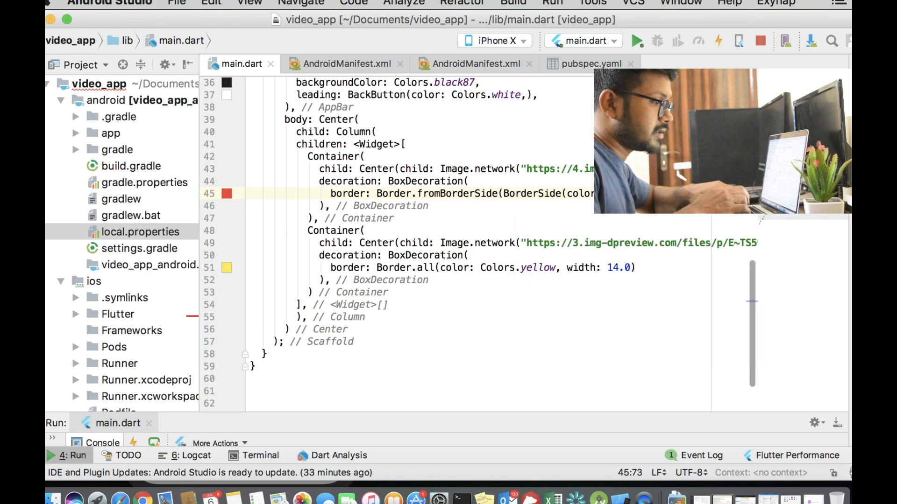
left_click(718, 41)
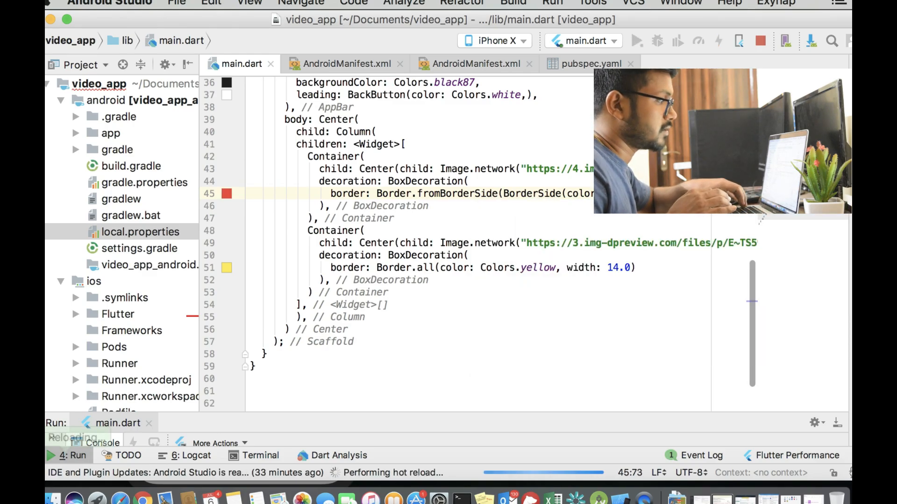